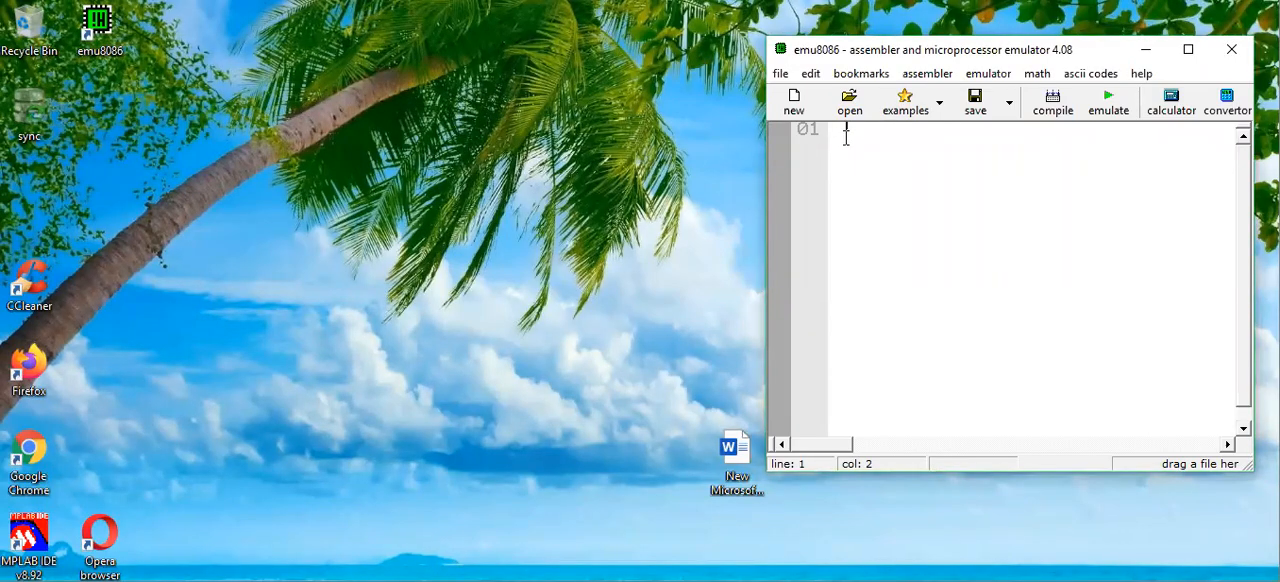
Type preliminary notes in the editor before the program code.
text(su)
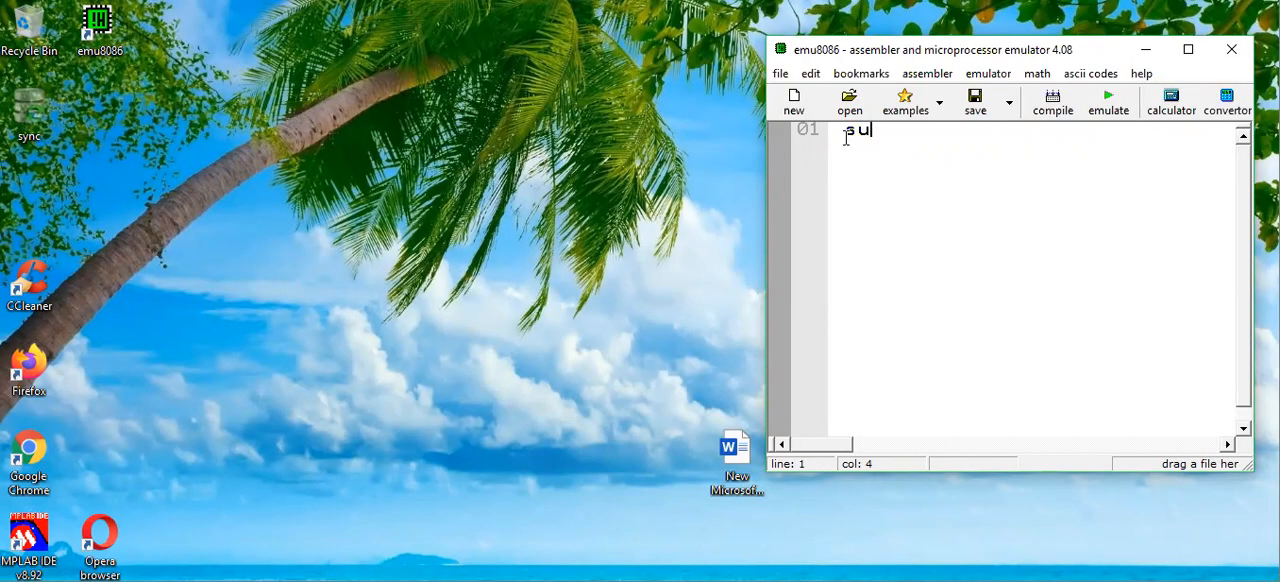
text(B D,S)
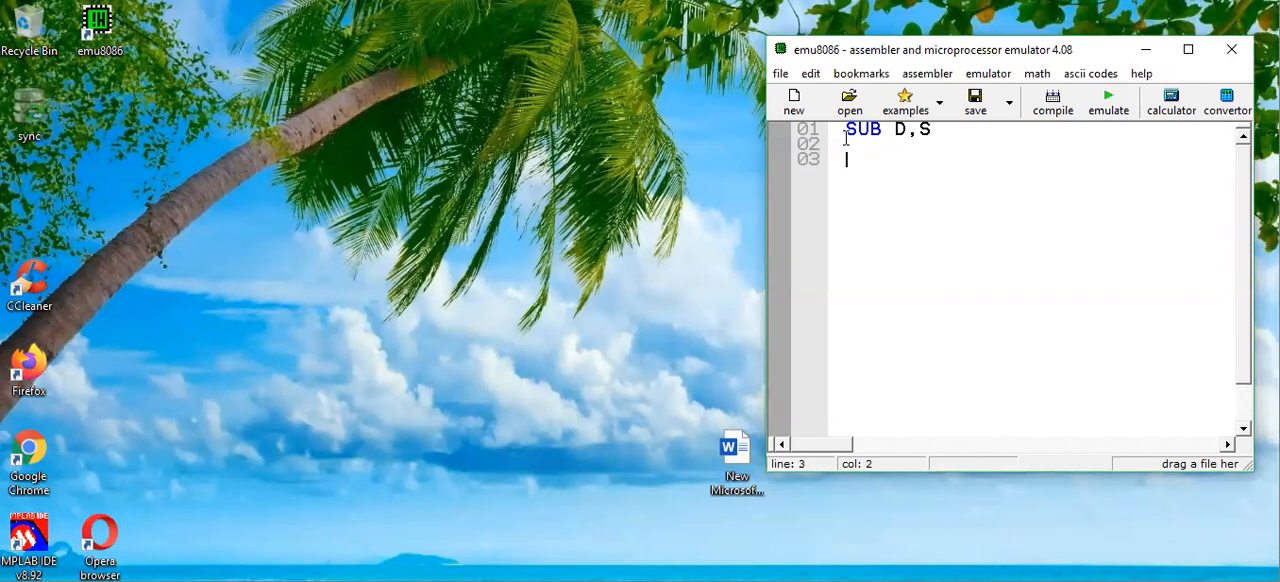
text(D-S)
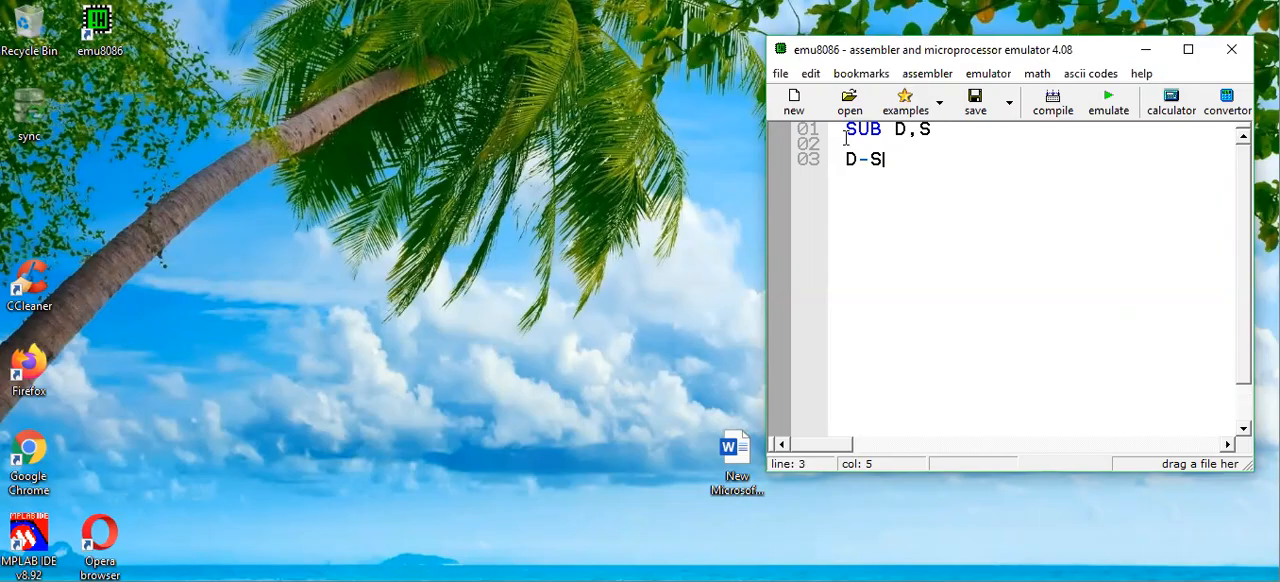
text(-)
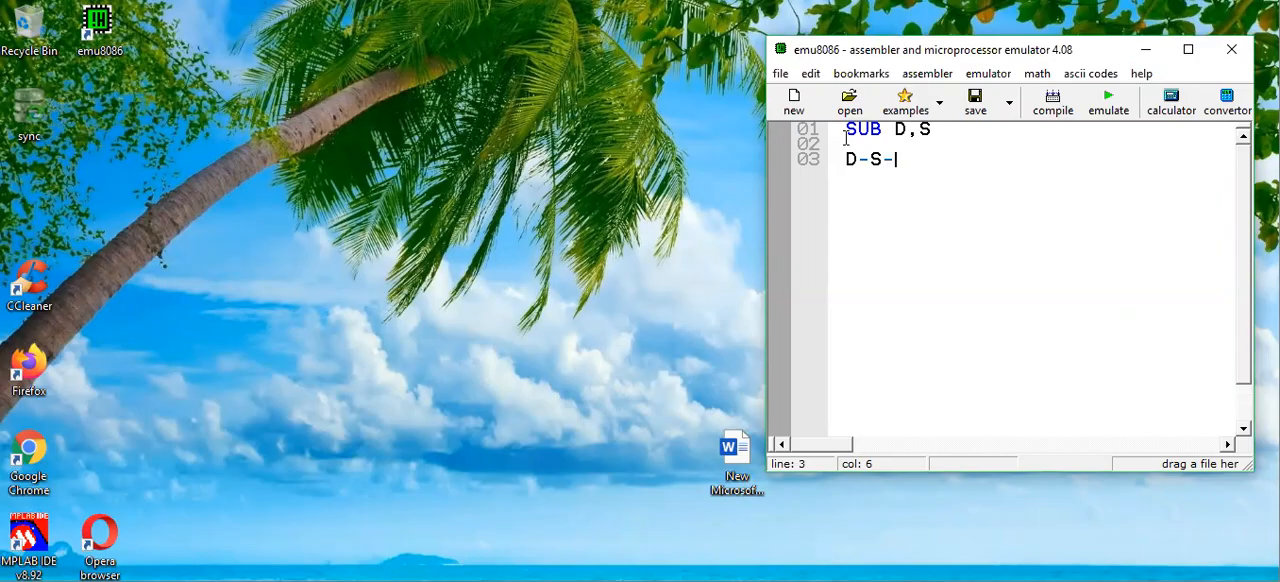
text(>D)
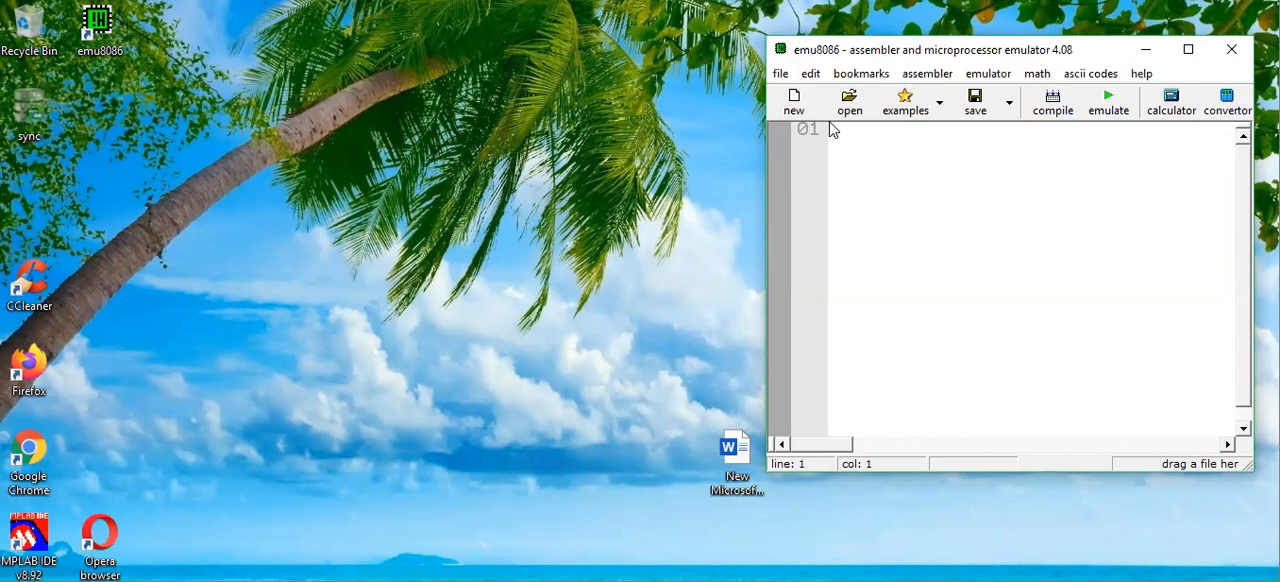
Write the first instruction MOV AH,0CH, correcting the mistyped register.
text(MOV)
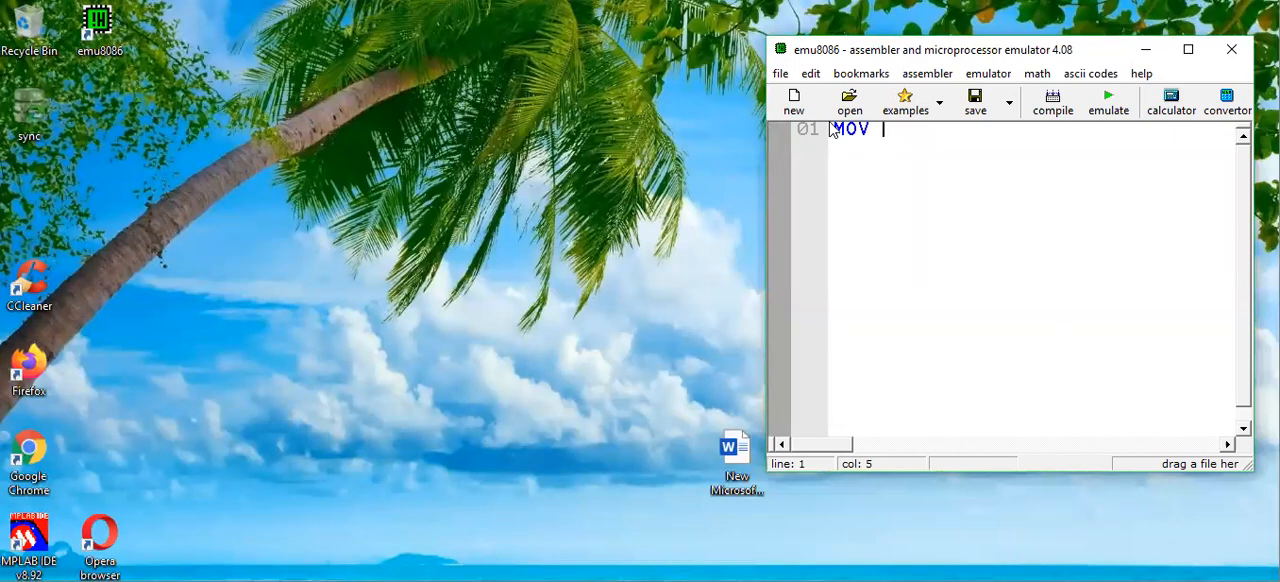
text(AX,)
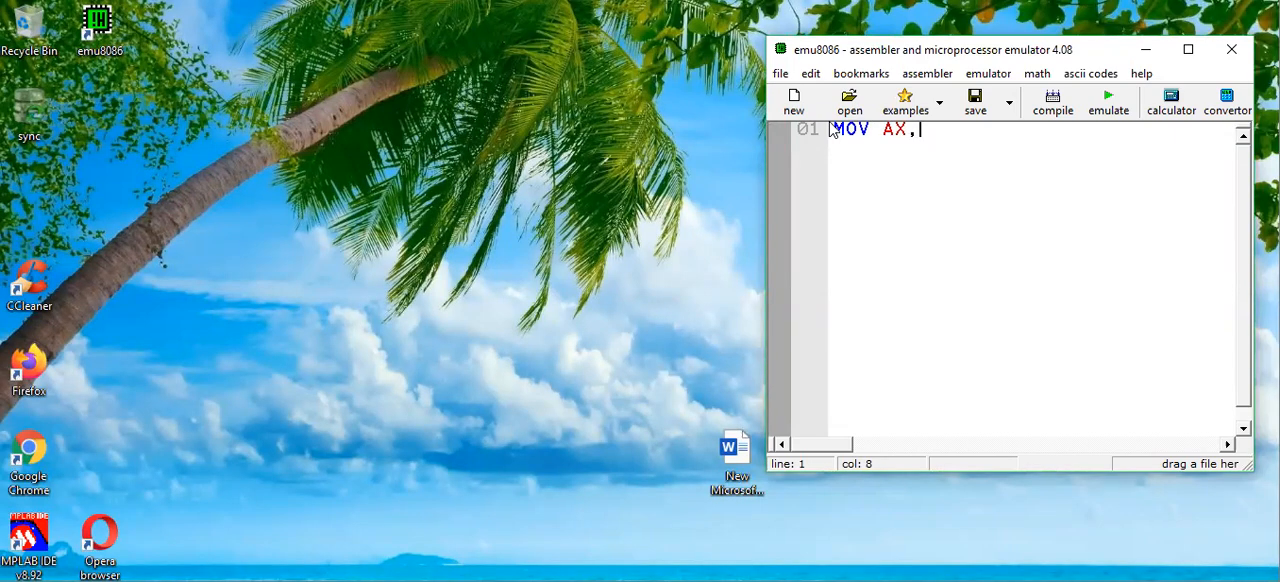
key(BackSpace)
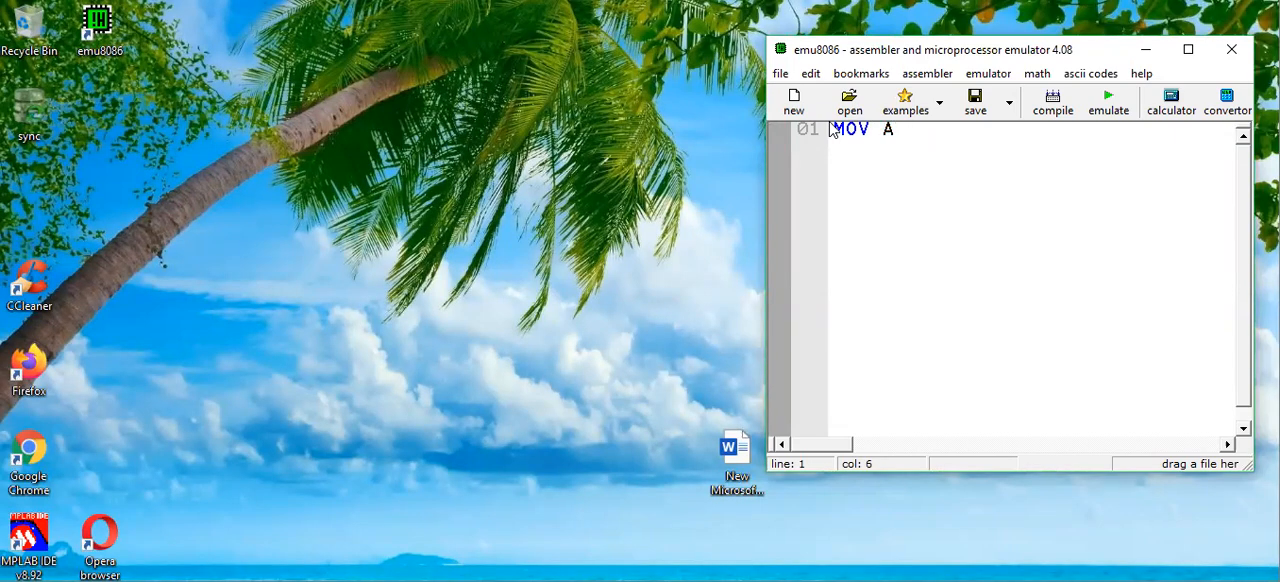
text(H)
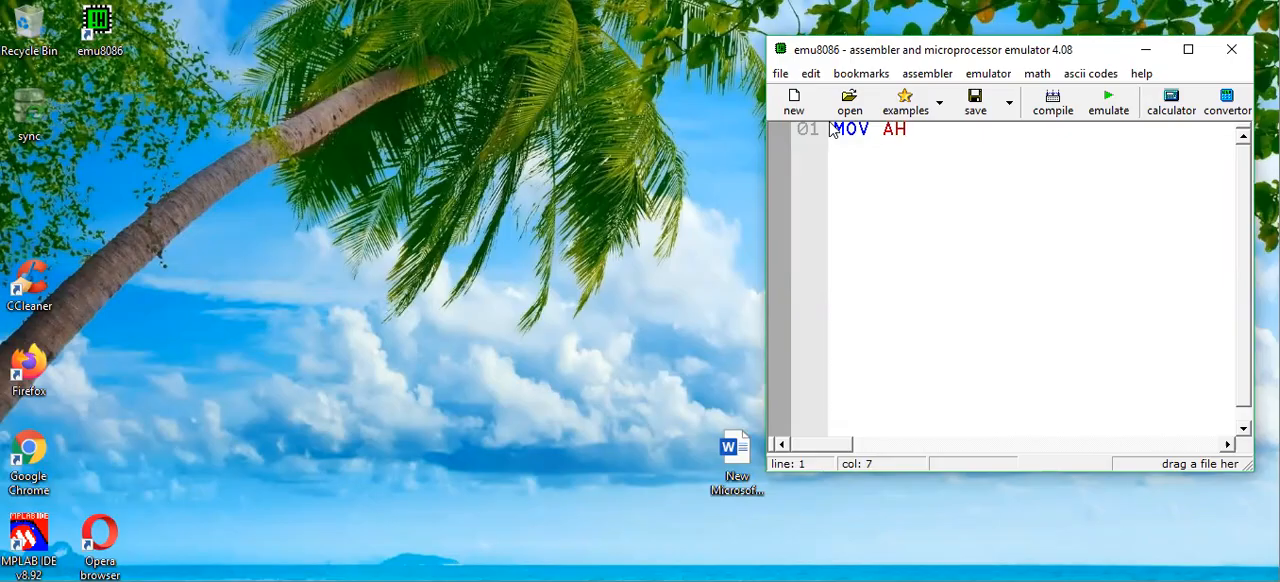
text(,)
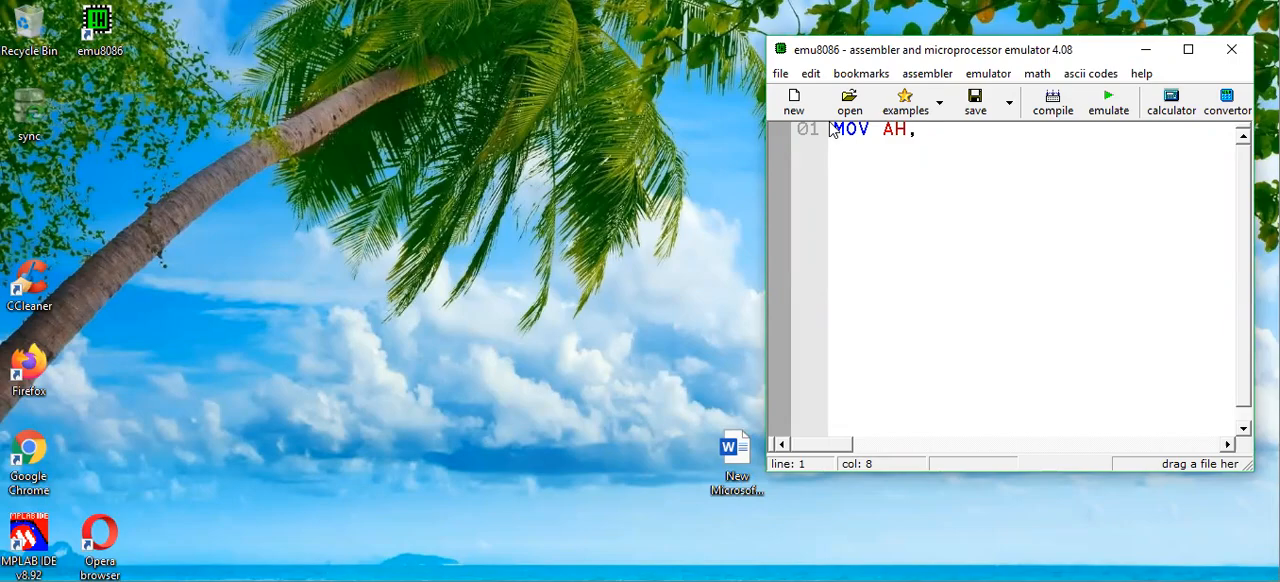
text(0)
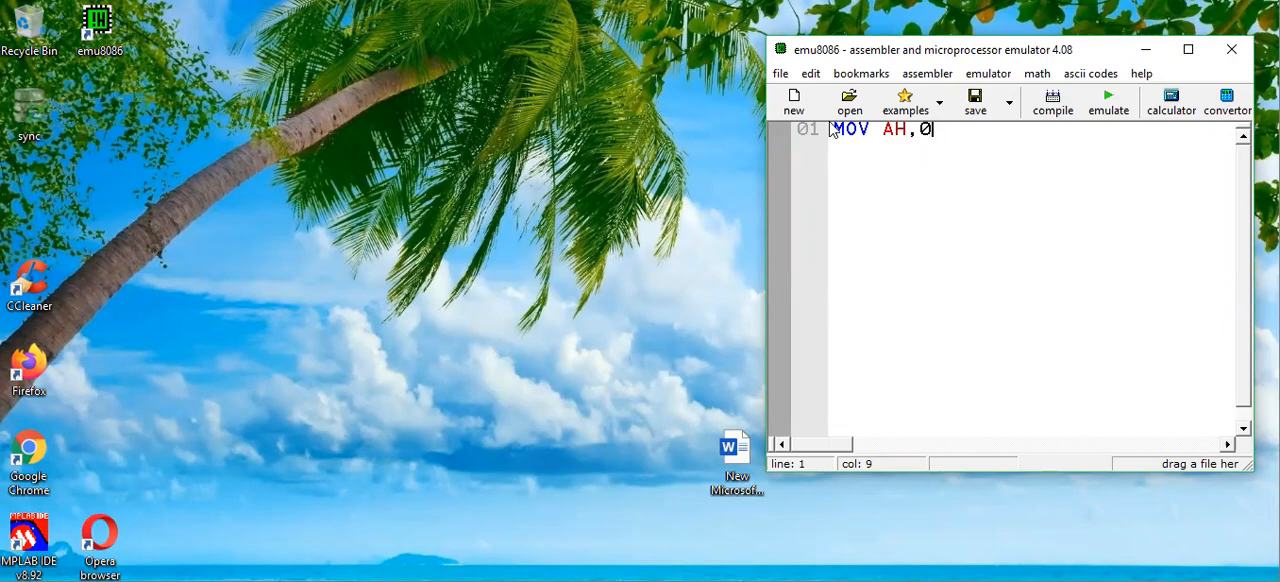
text(C)
text(MOV)
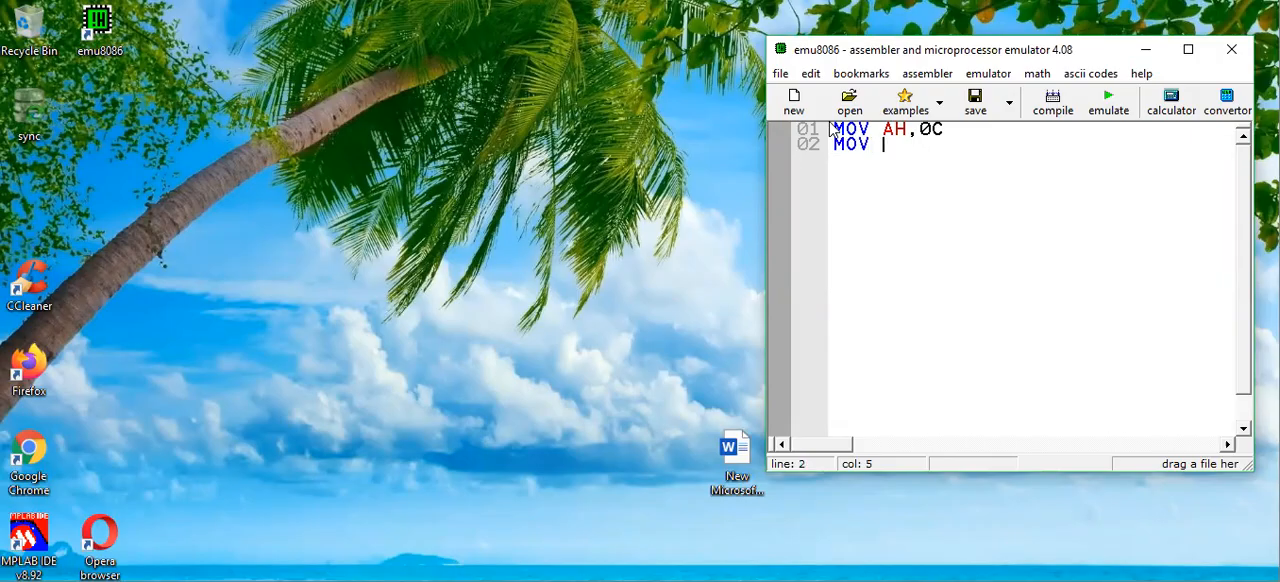
Add MOV BL,08H and begin the SUB AH line.
text(BL)
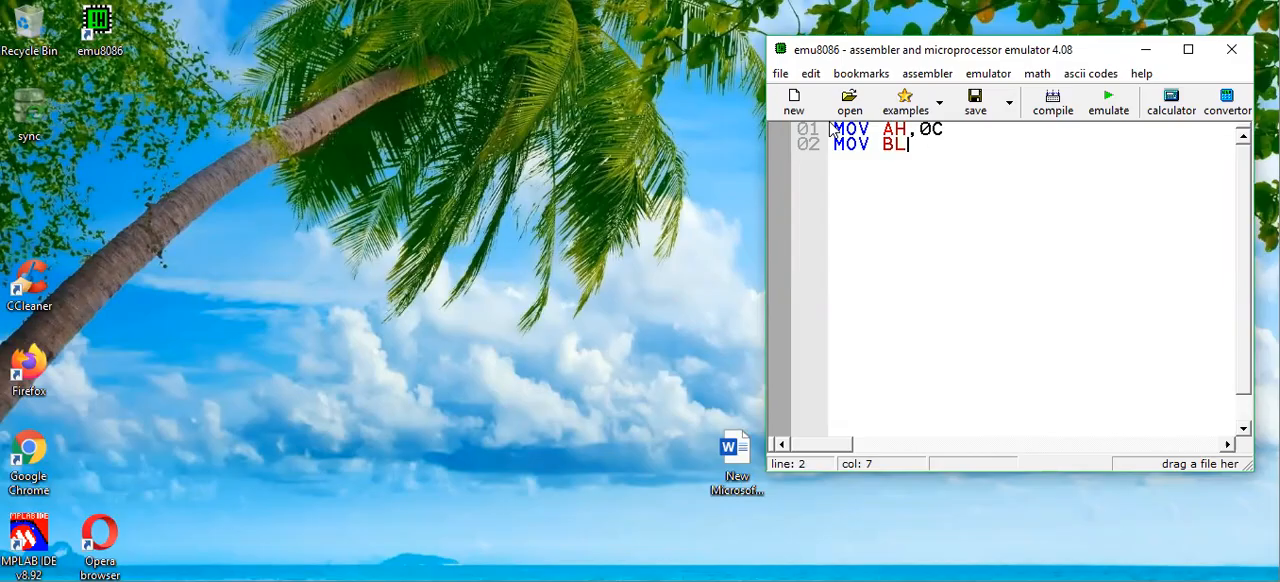
text(,)
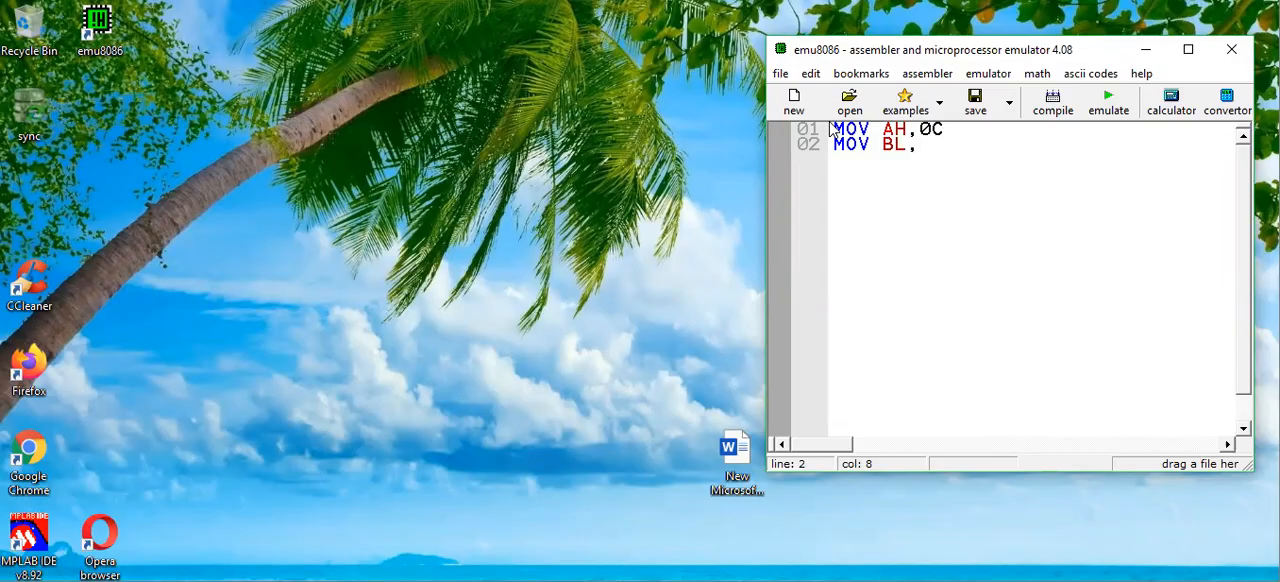
text(08H)
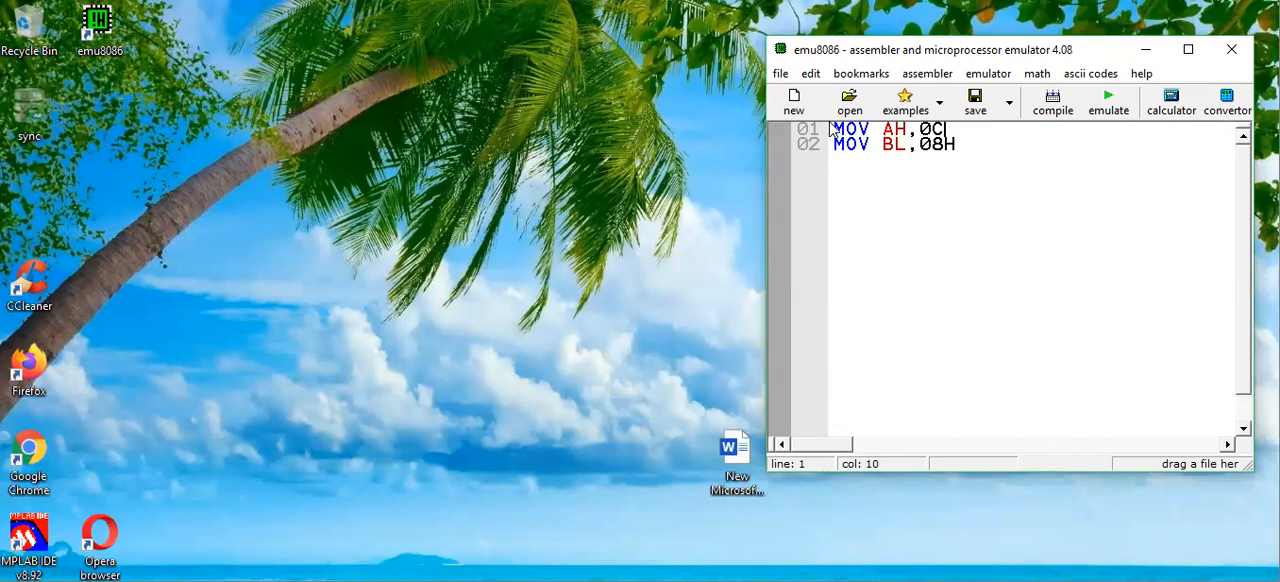
key(enter)
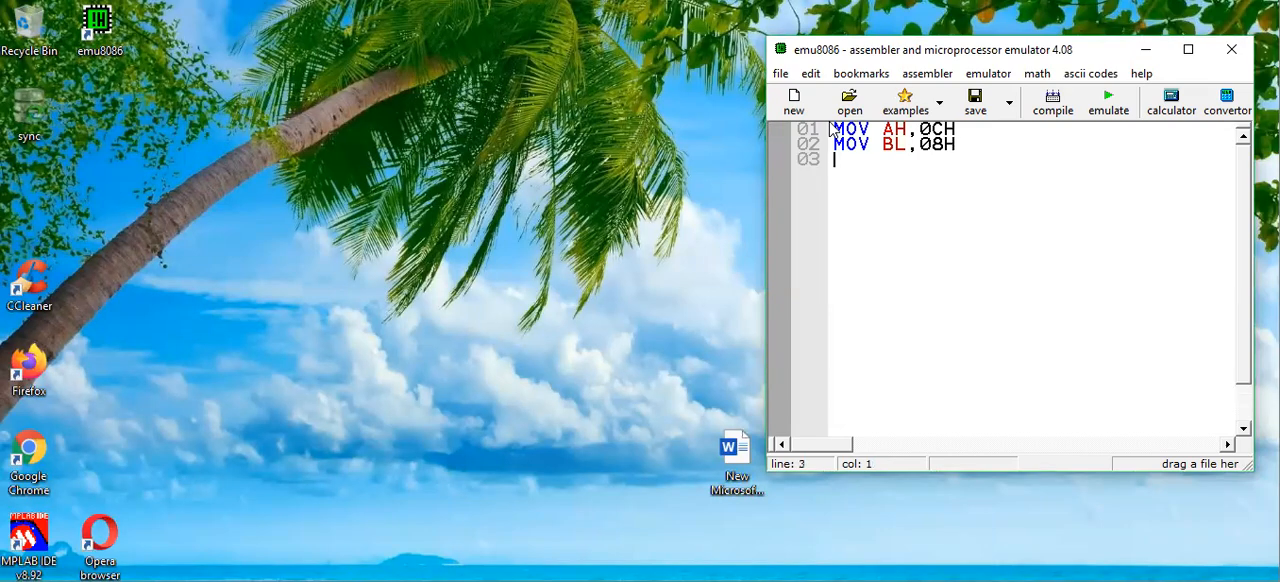
text(SBU)
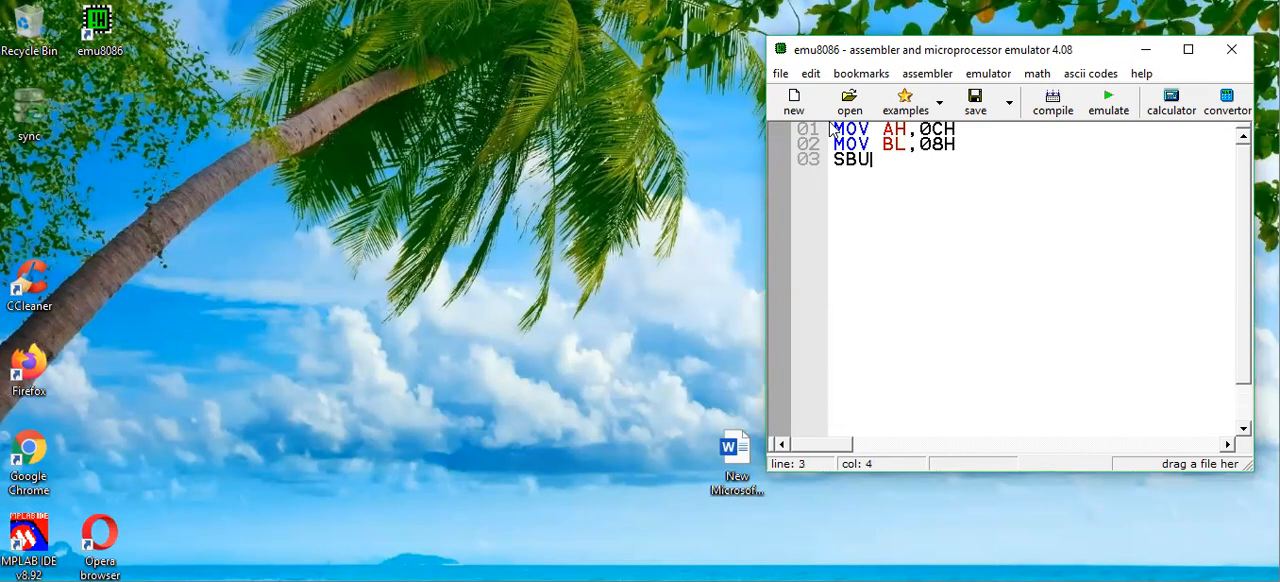
text(B AH,BL)
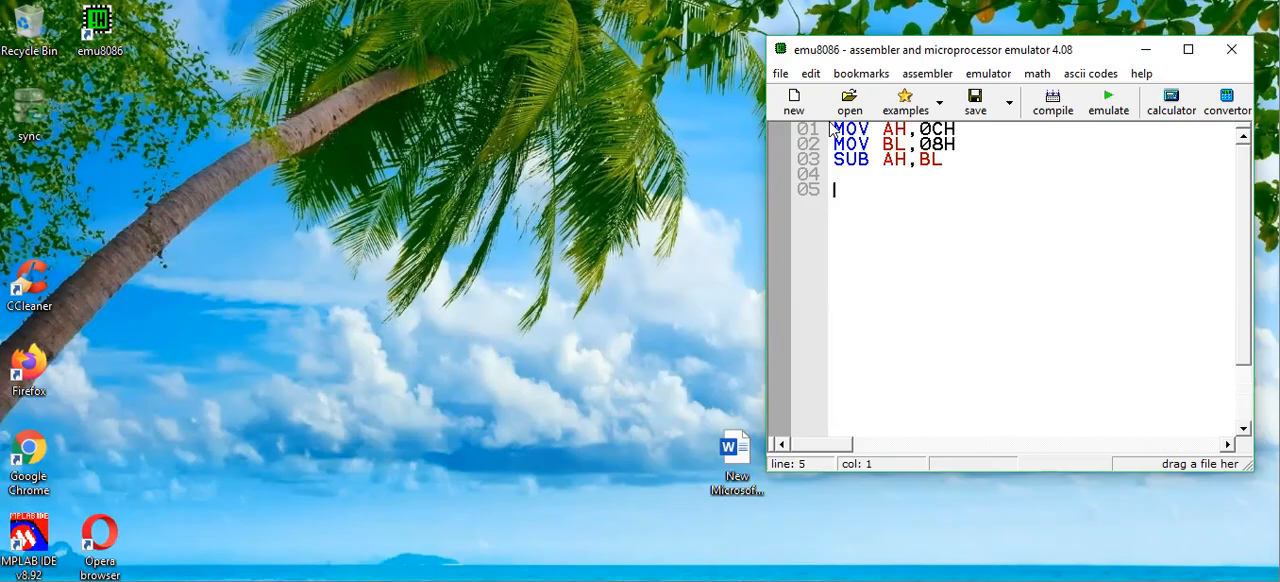
Note the expected result 0C-08=04 and complete the line as SUB AH,BL.
text(0C-)
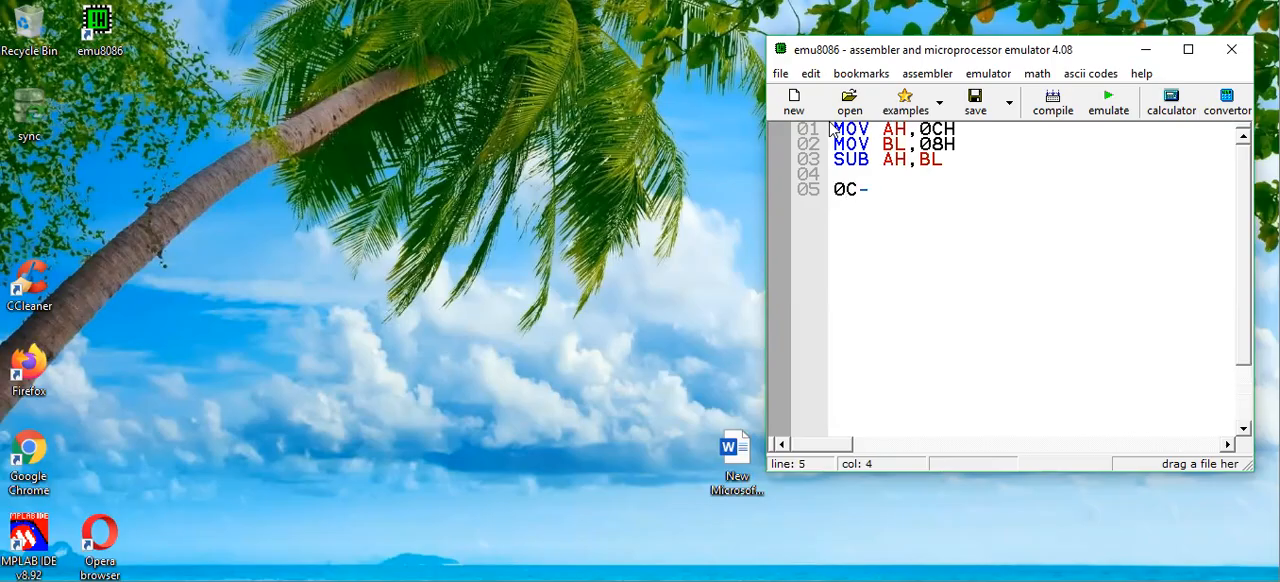
text(089)
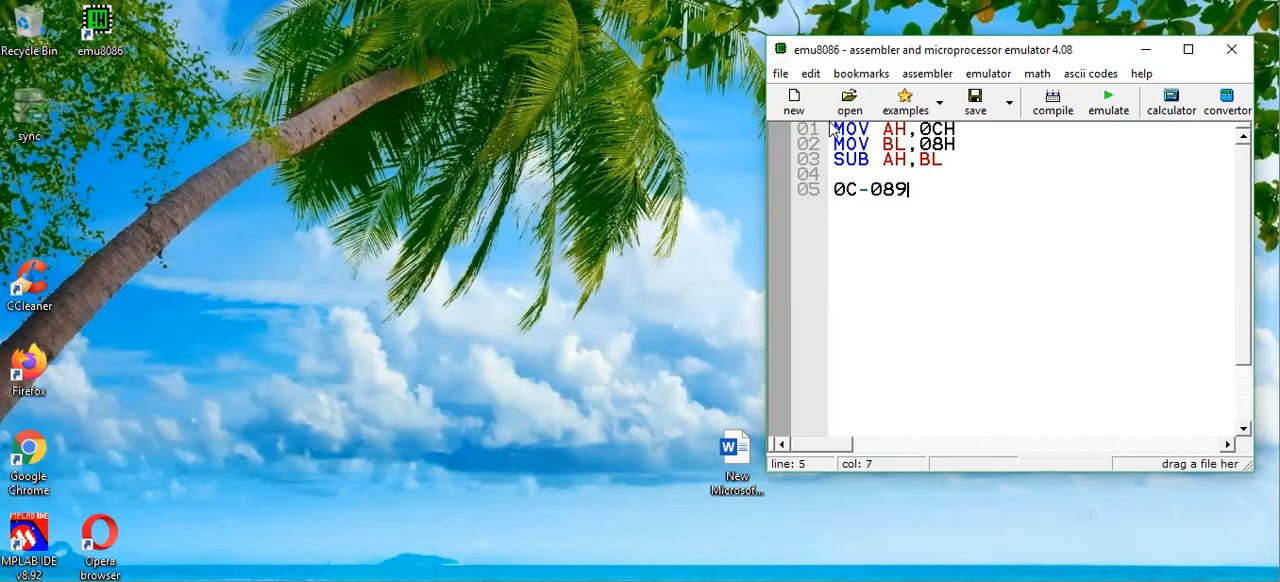
key(Backspace)
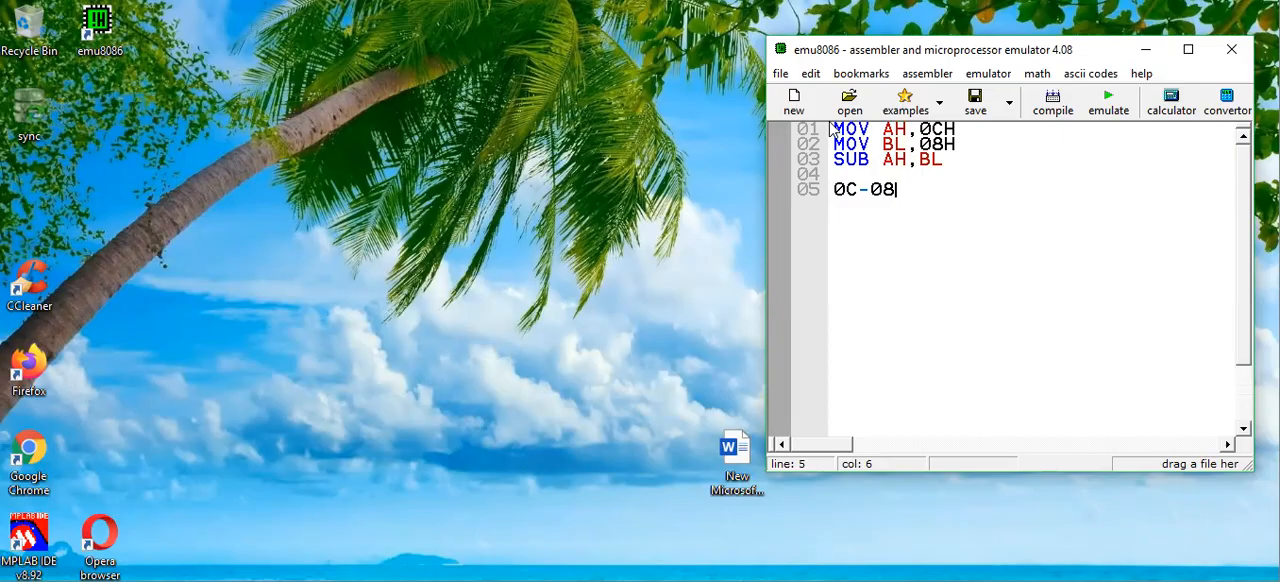
text(=04)
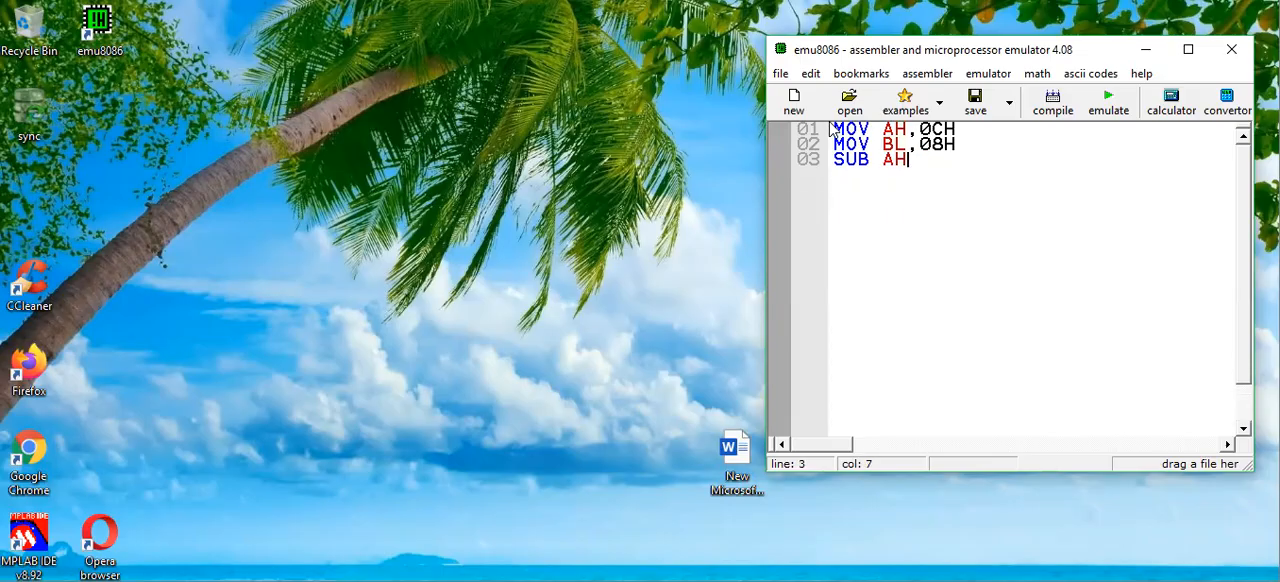
text(,)
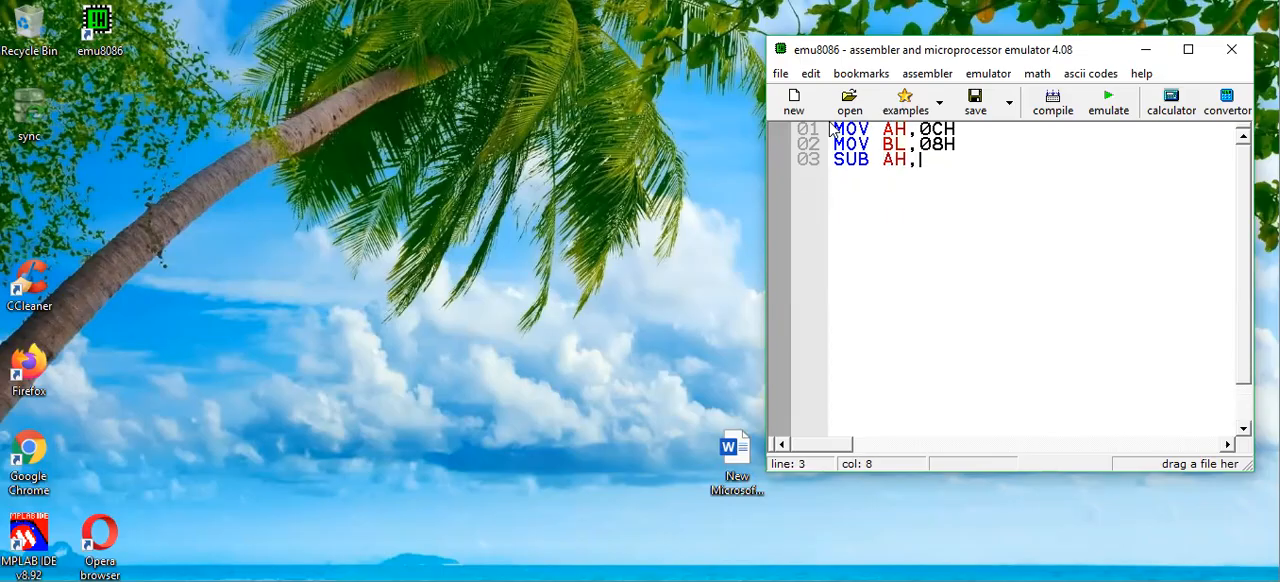
text(BL)
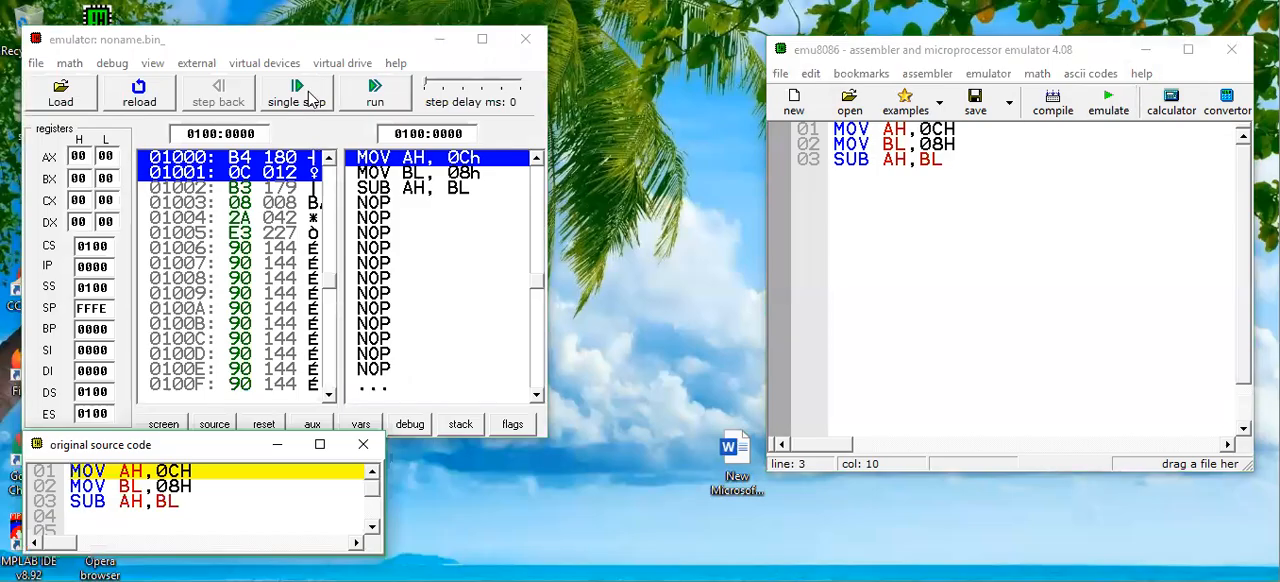
Single-step MOV AH,0CH, MOV BL,08H and SUB AH,BL, leaving AH at 04.
click(296, 93)
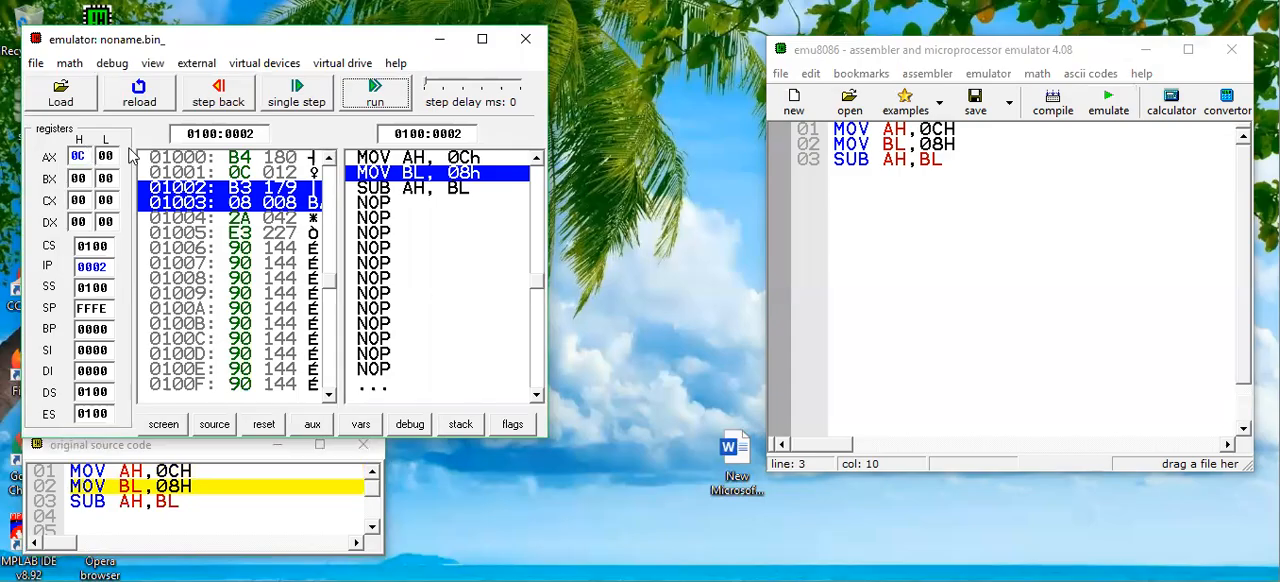
click(296, 101)
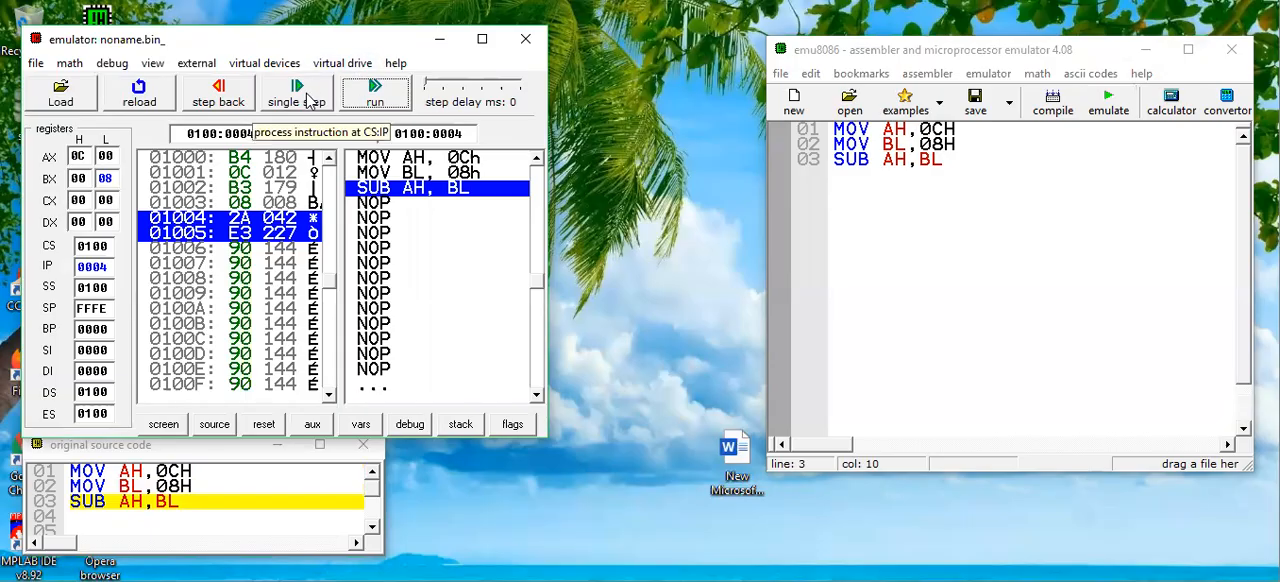
click(297, 92)
text(MOV)
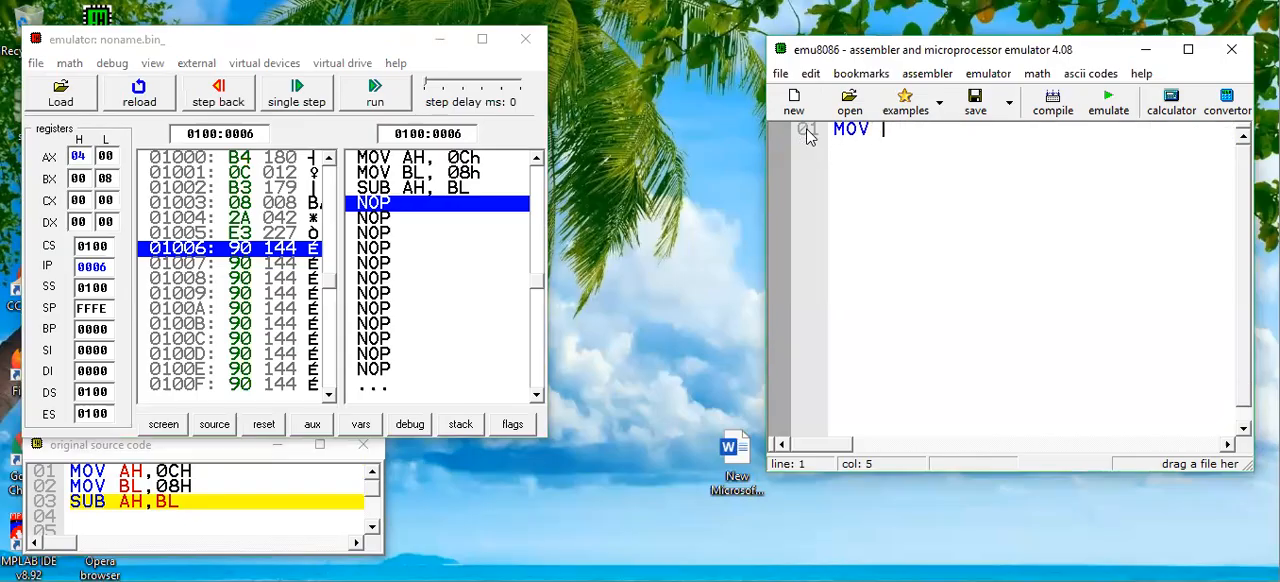
Write MOV CX,4578H and SUB CX,456AH, correcting the mistyped digit.
text(CX)
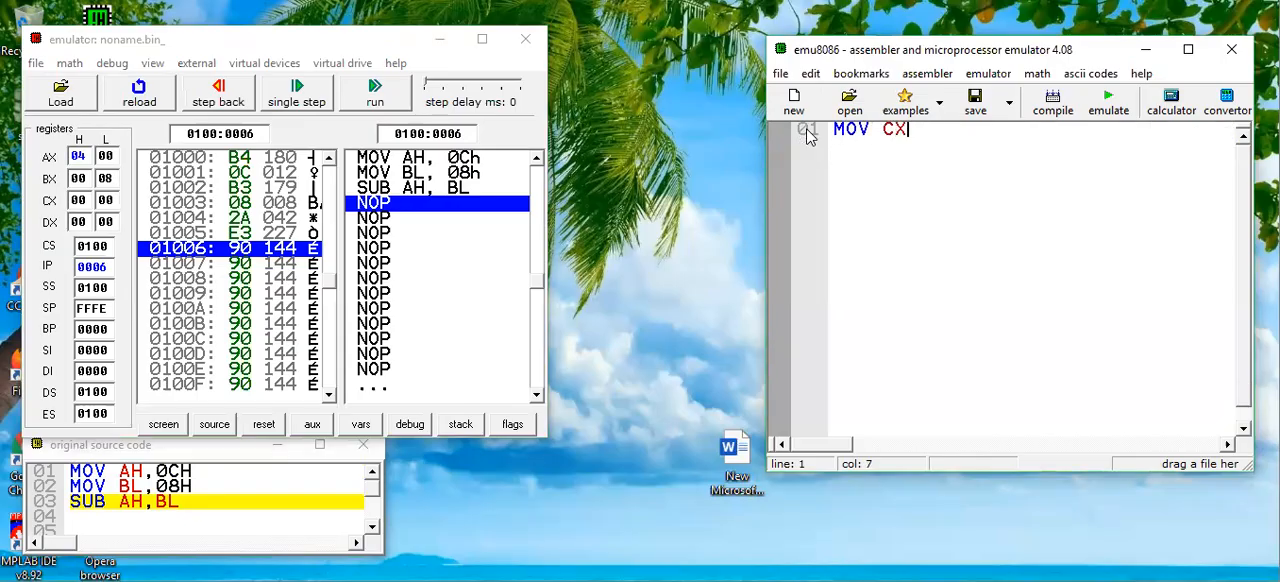
text(,4)
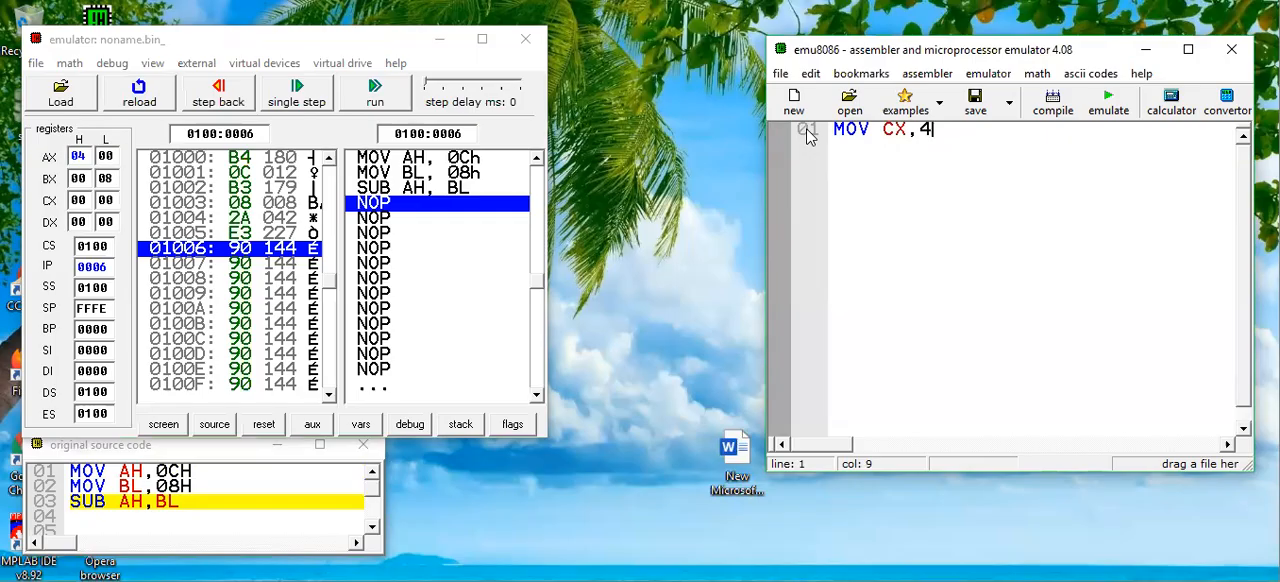
text(578H)
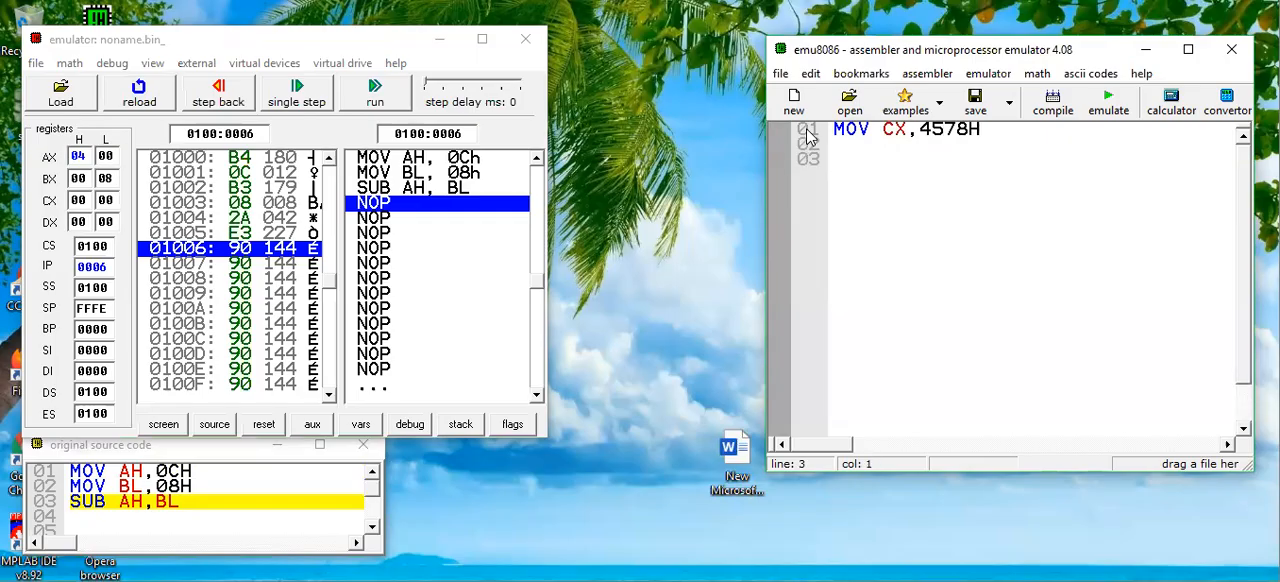
text(SUB)
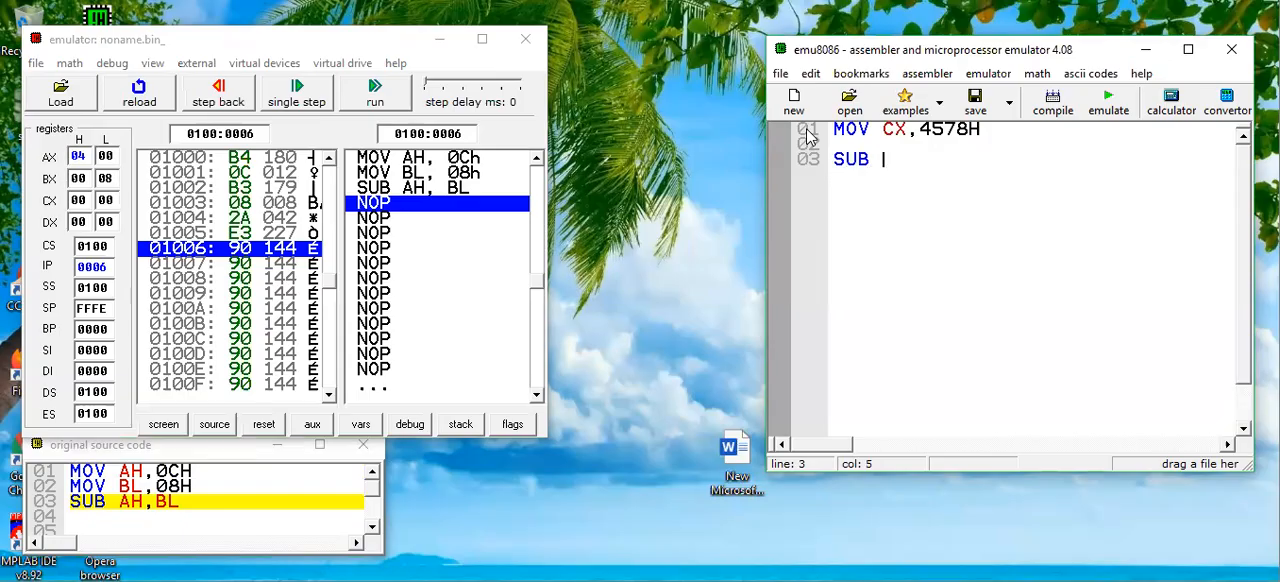
text(CX,)
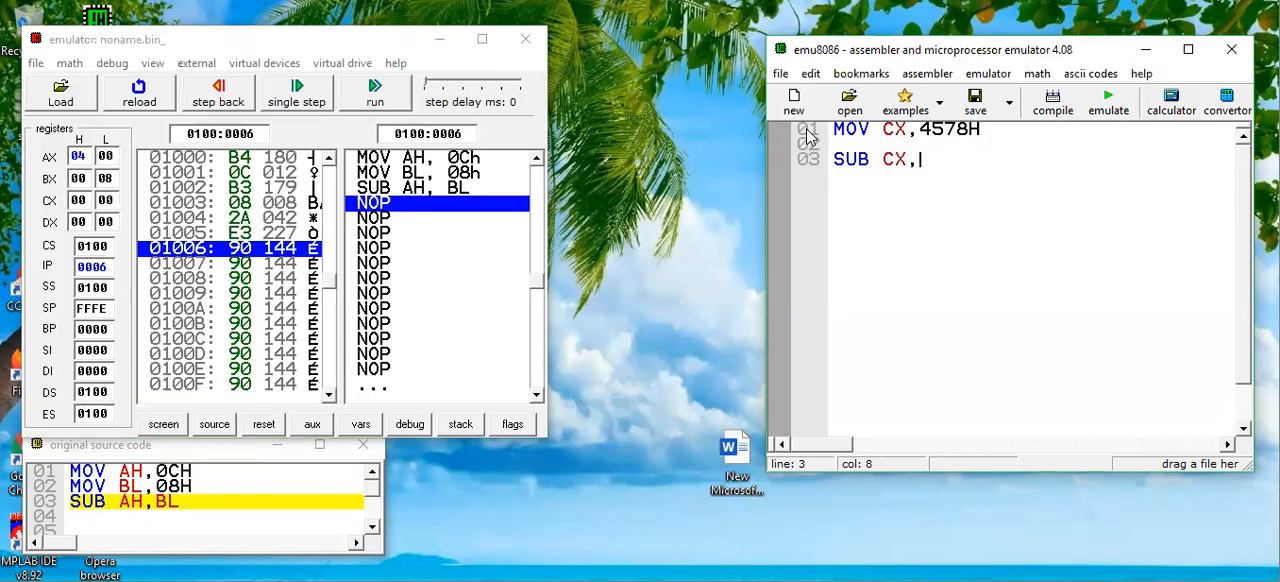
text(45A)
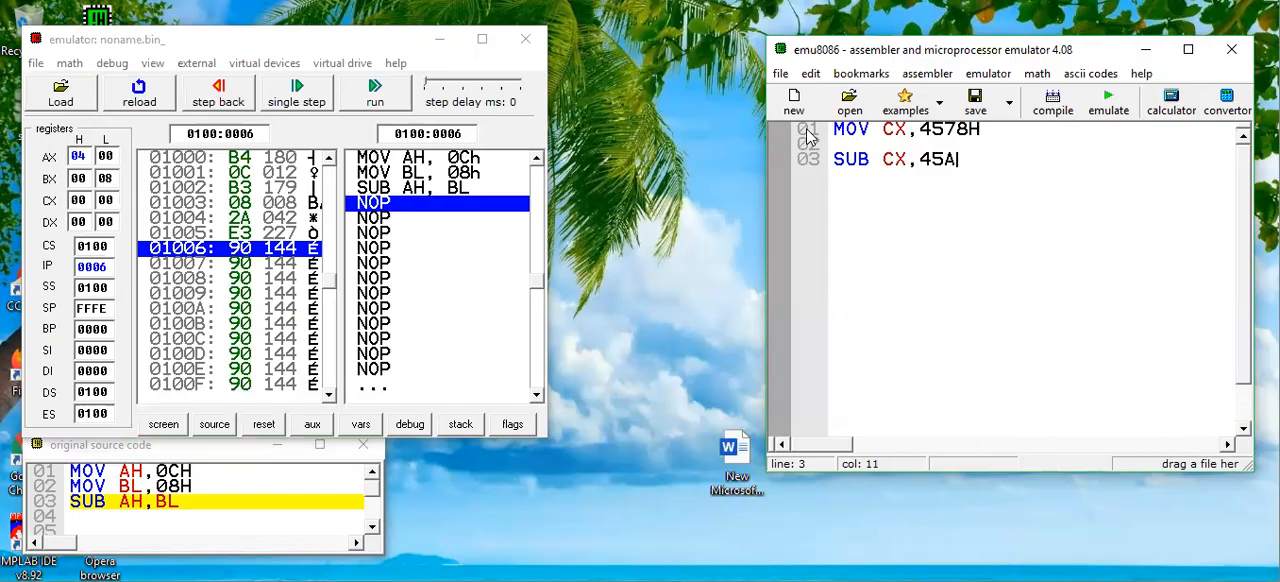
text(4)
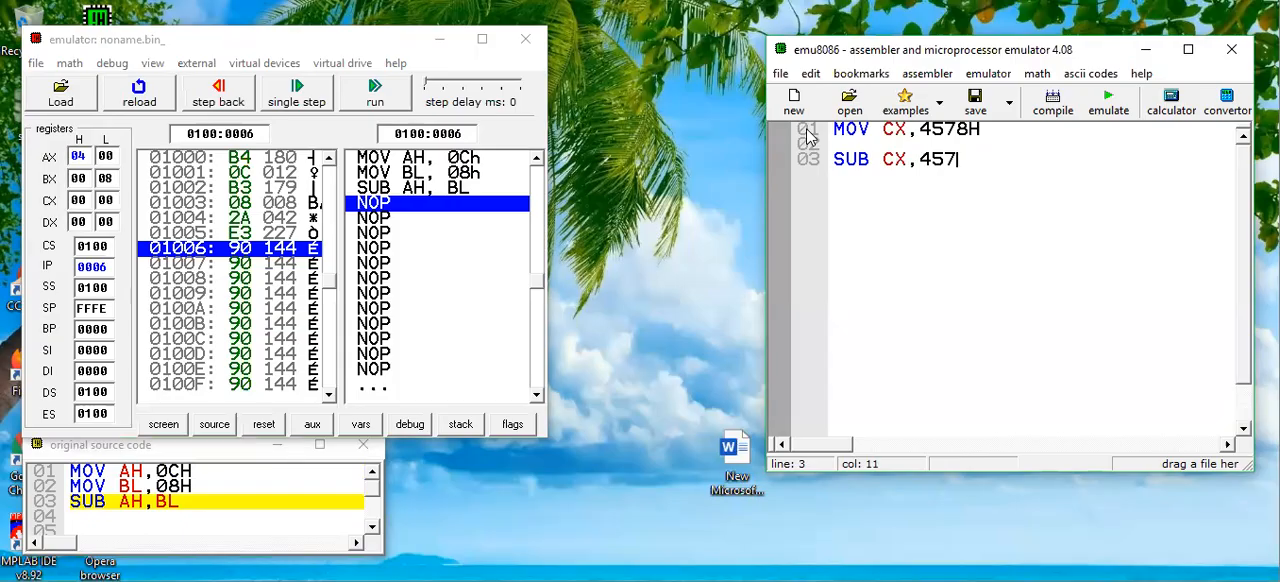
key(Backspace)
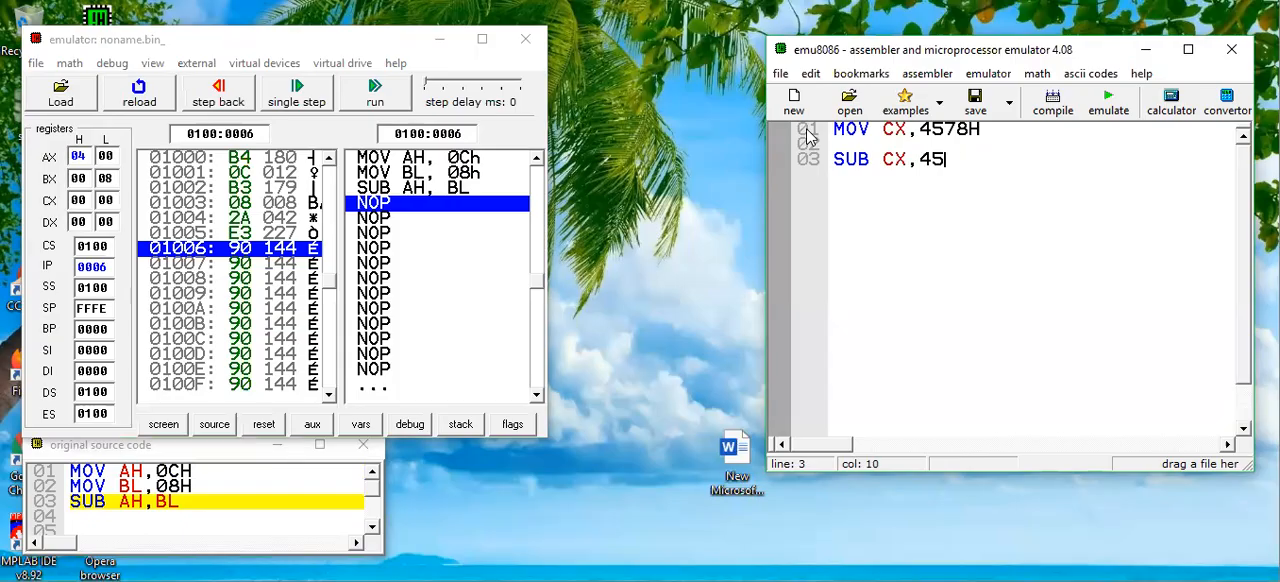
text(6AH)
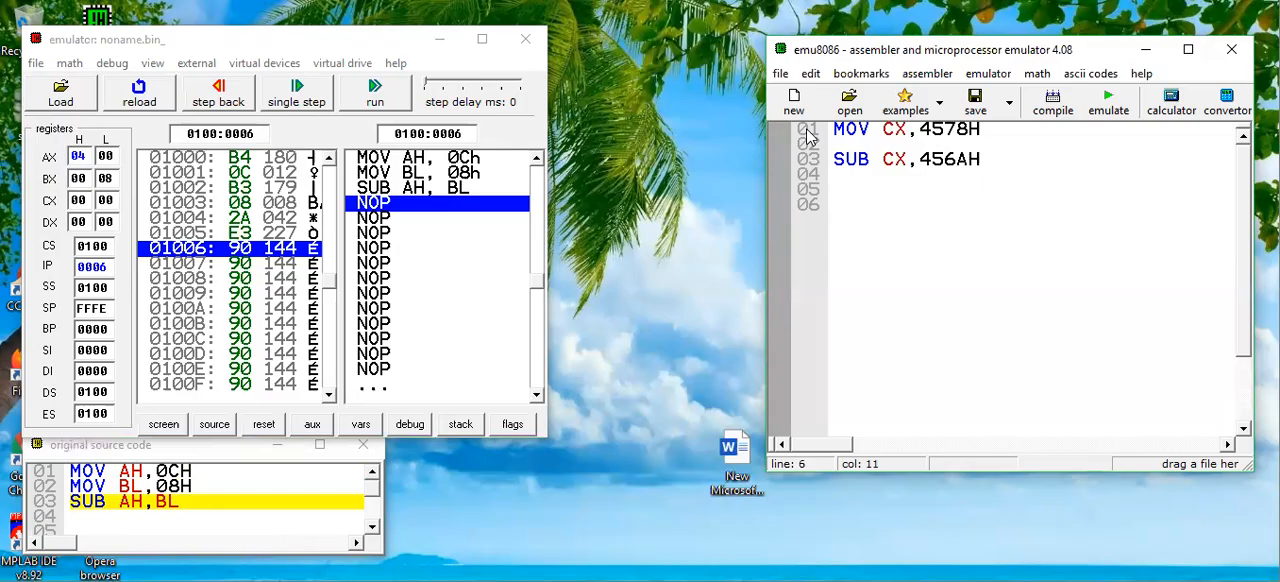
Type a note of the expected difference on line 6 below the code.
click(956, 205)
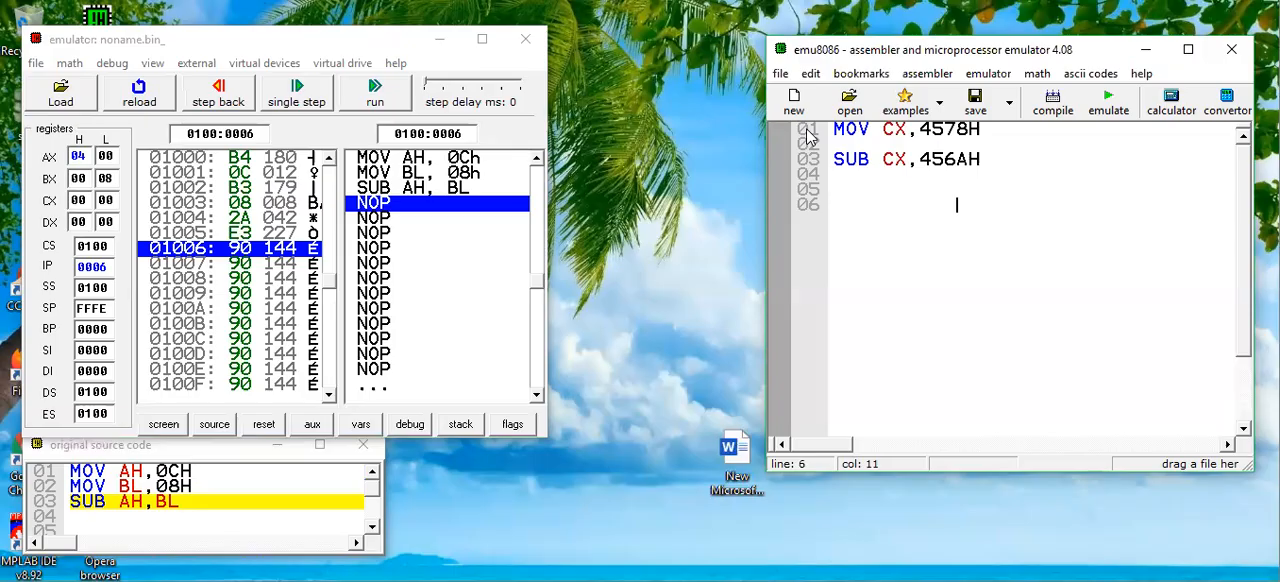
text(E)
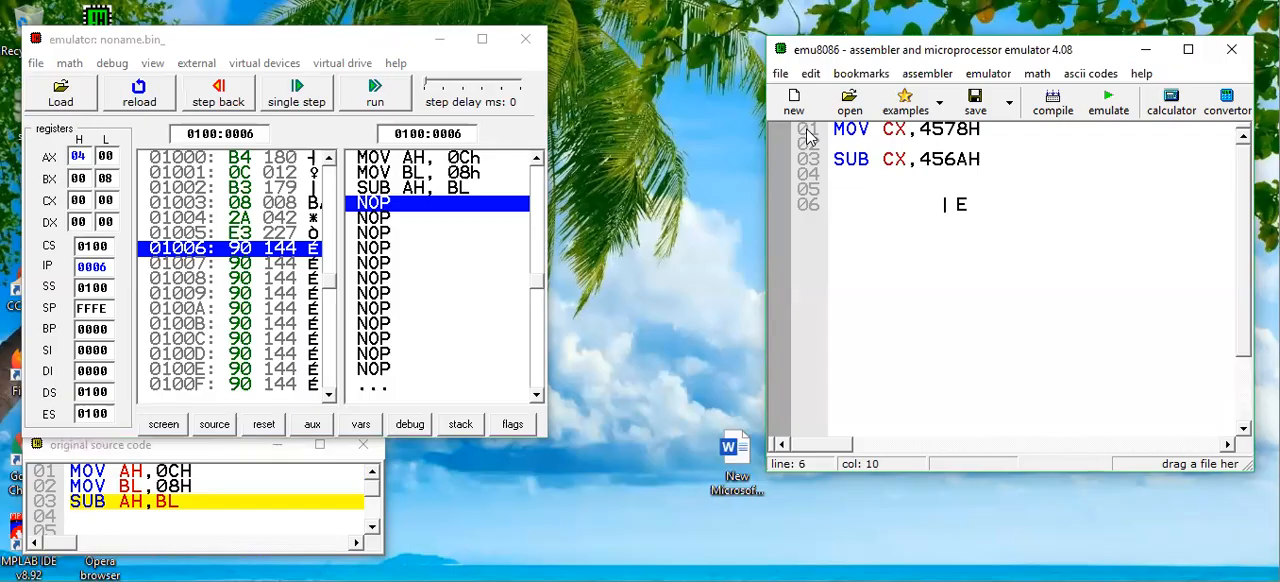
text(0)
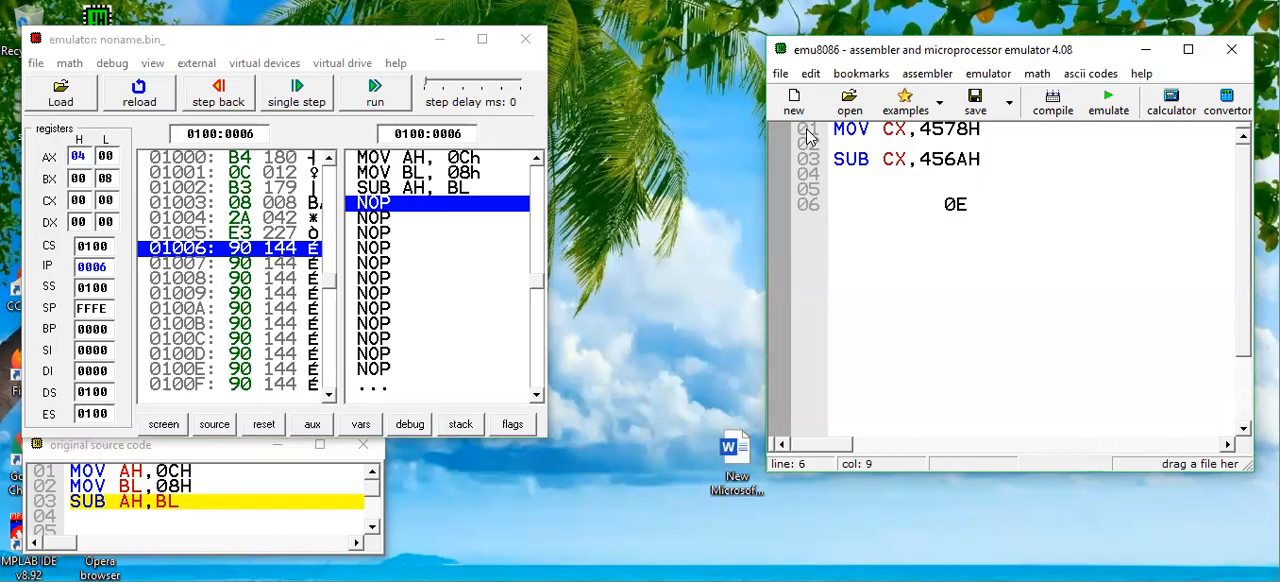
text(C)
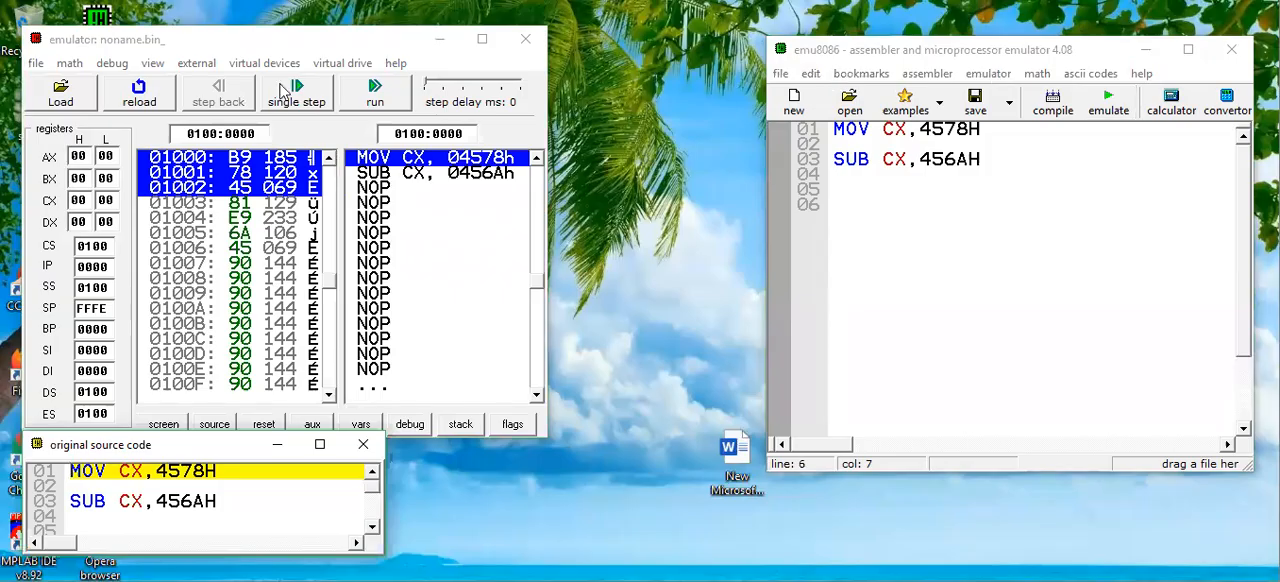
Single-step both instructions so CX becomes 4578H, then 000EH.
click(296, 93)
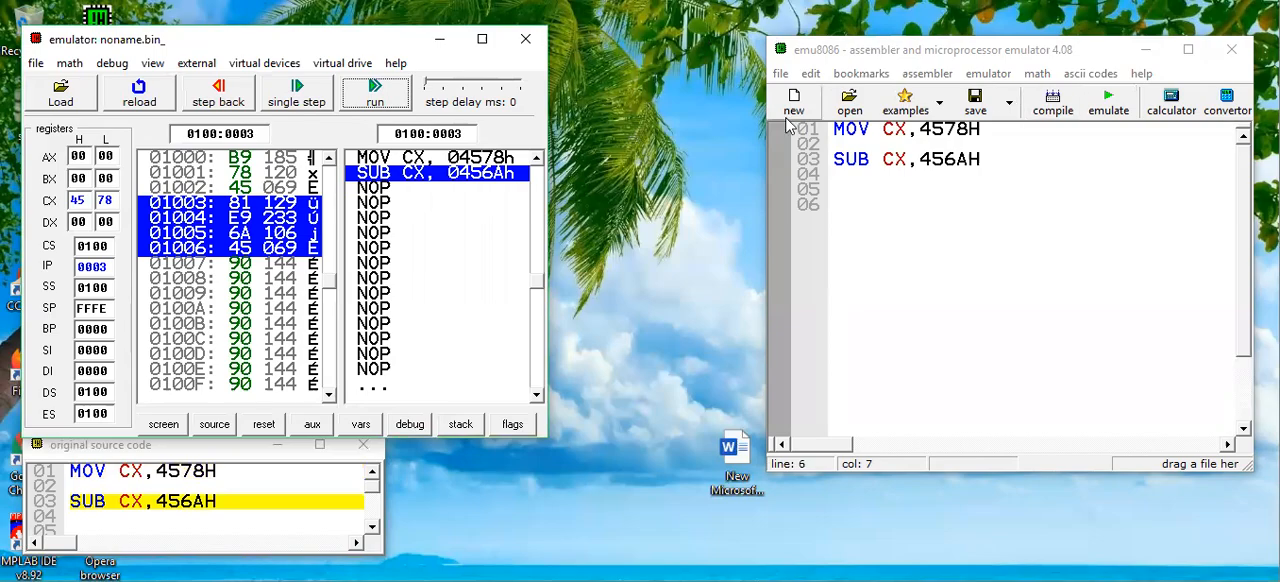
click(297, 95)
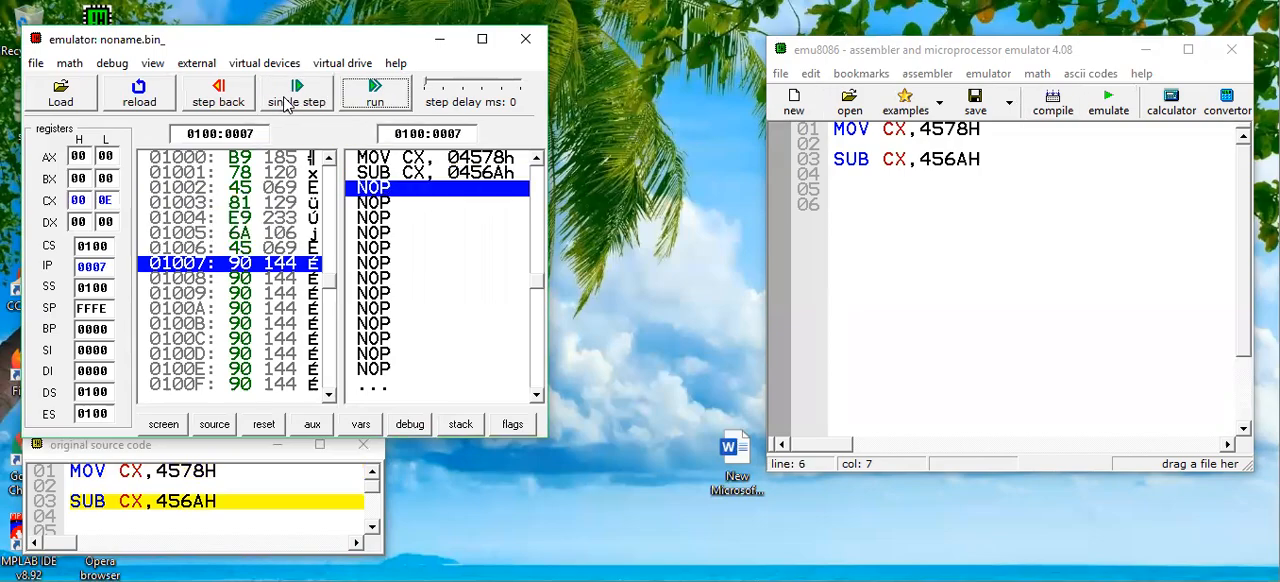